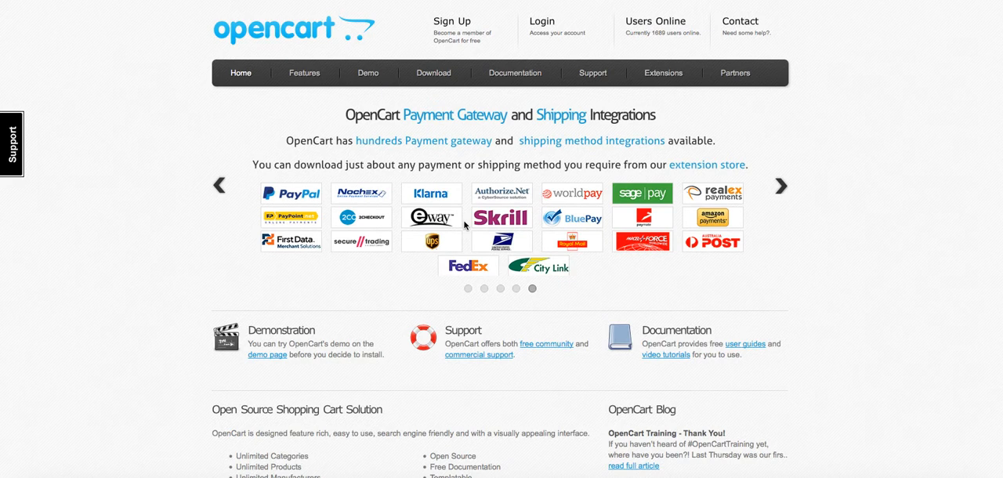
mouse_move(392, 256)
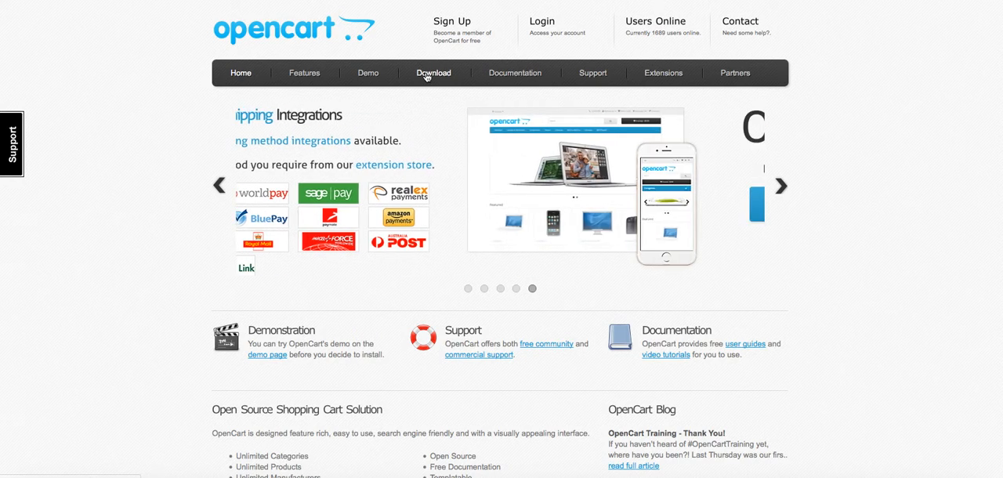
Step: Download OpenCart 2.0.1.1 from the website, saving opencart-2.0.1.1.zip to Downloads
click(432, 72)
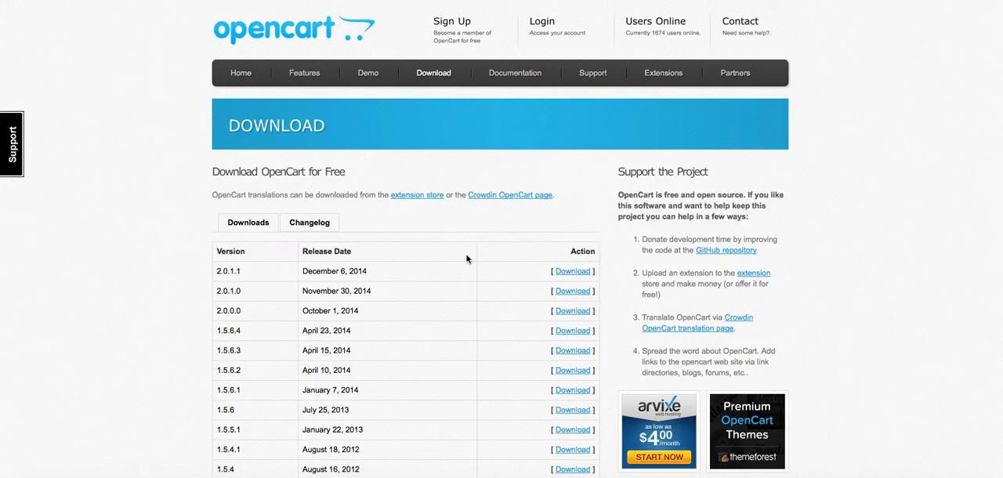
mouse_move(556, 264)
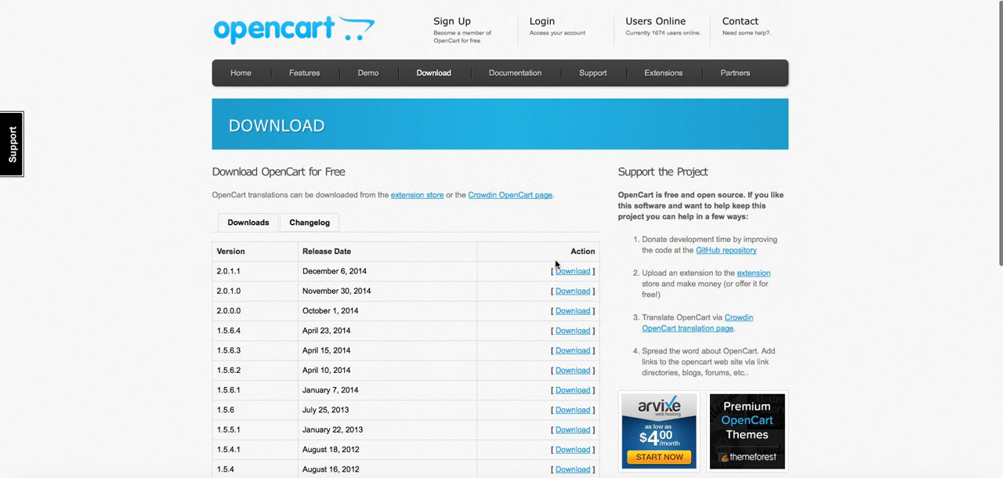
mouse_move(573, 273)
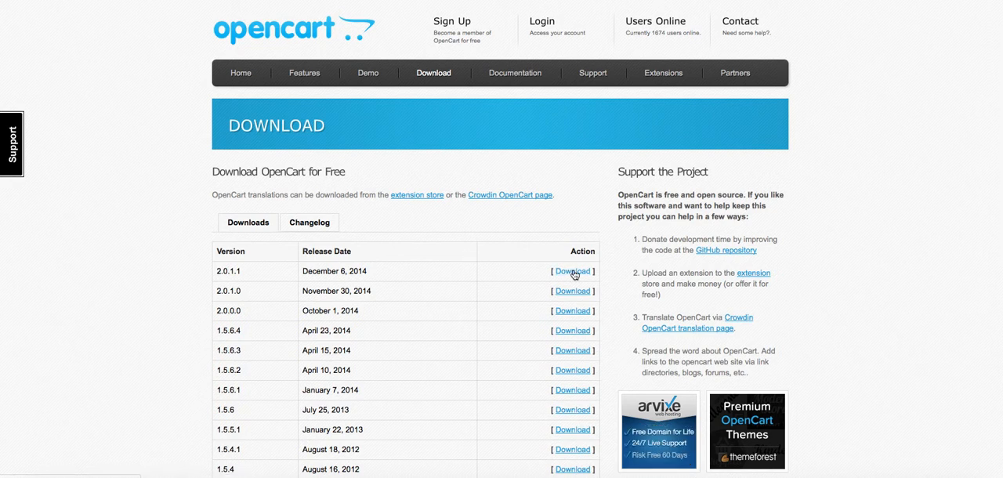
click(572, 270)
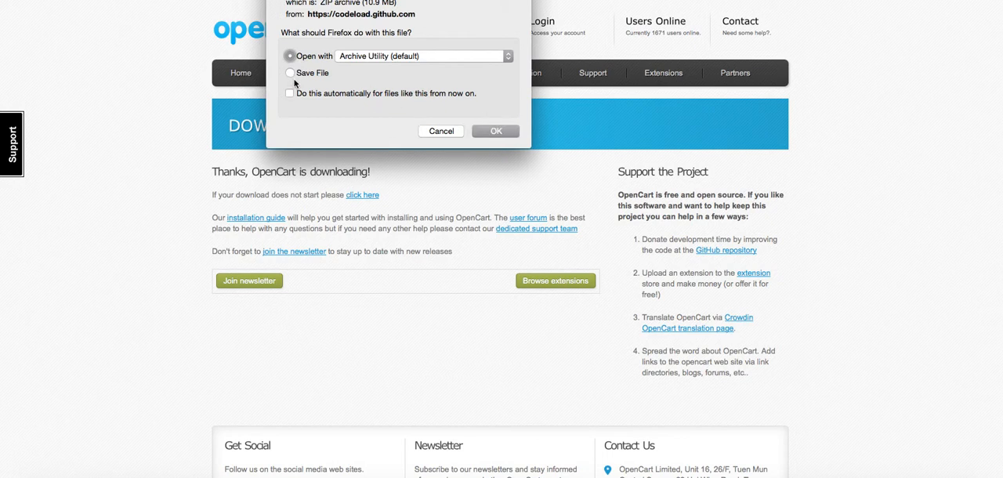
click(289, 72)
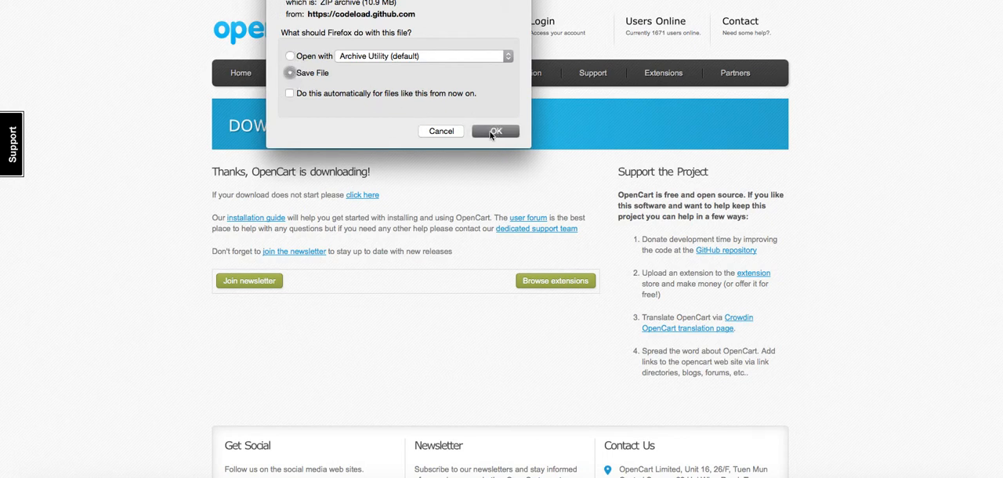
click(494, 131)
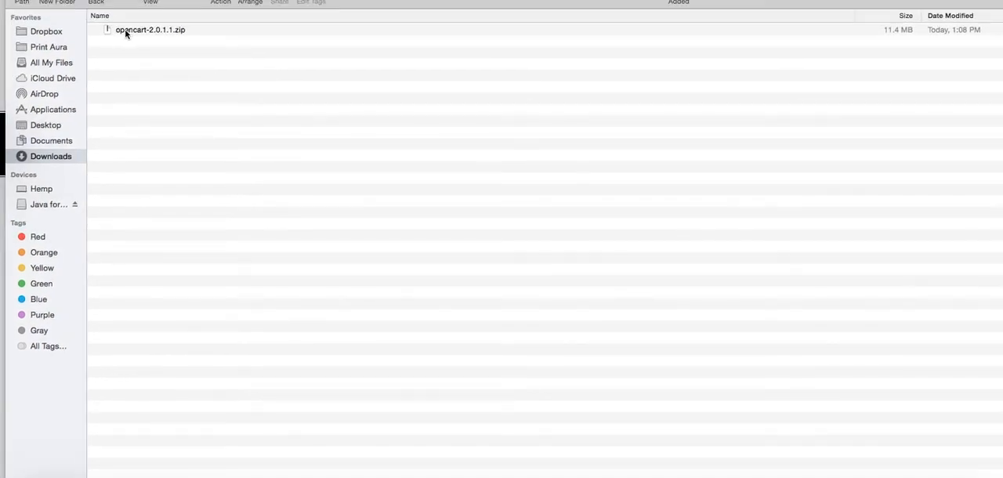
Step: Extract opencart-2.0.1.1.zip and expand the opencart-2.0.1.1 folder and its upload subfolder
click(150, 30)
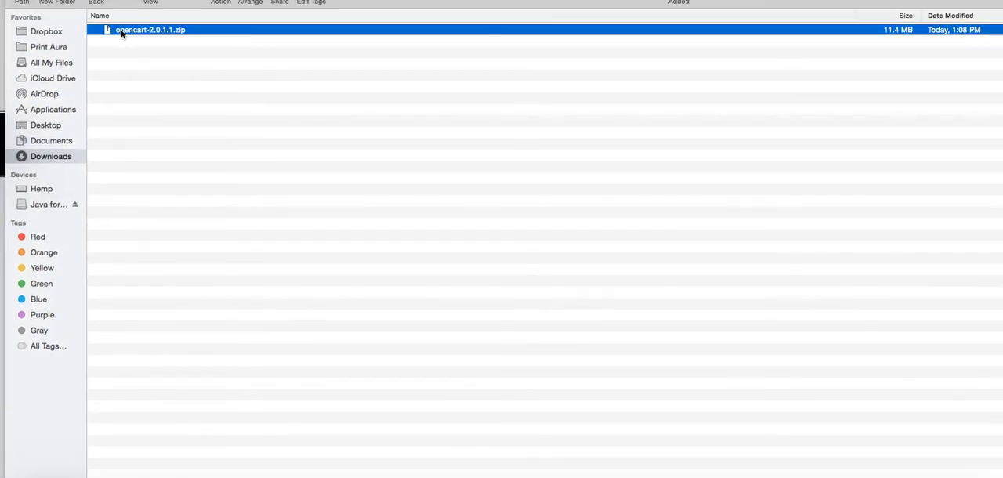
right_click(148, 30)
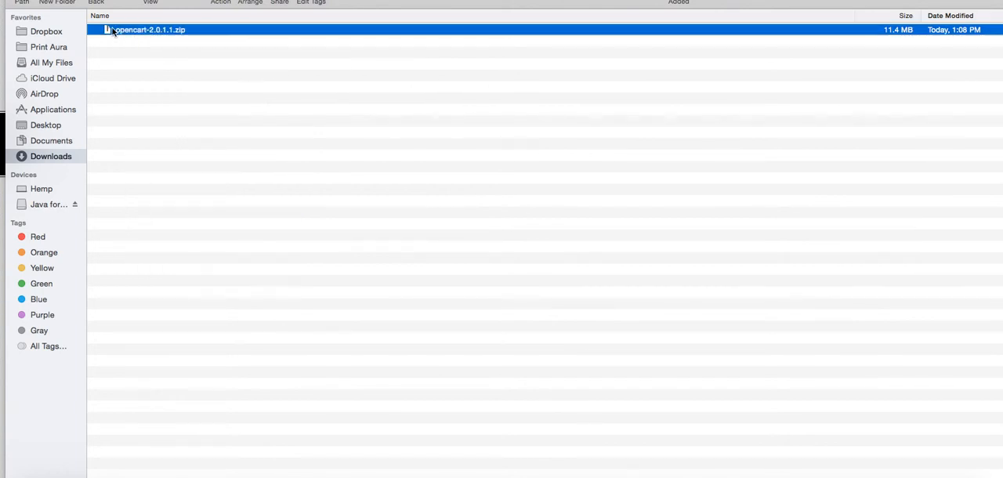
double_click(150, 29)
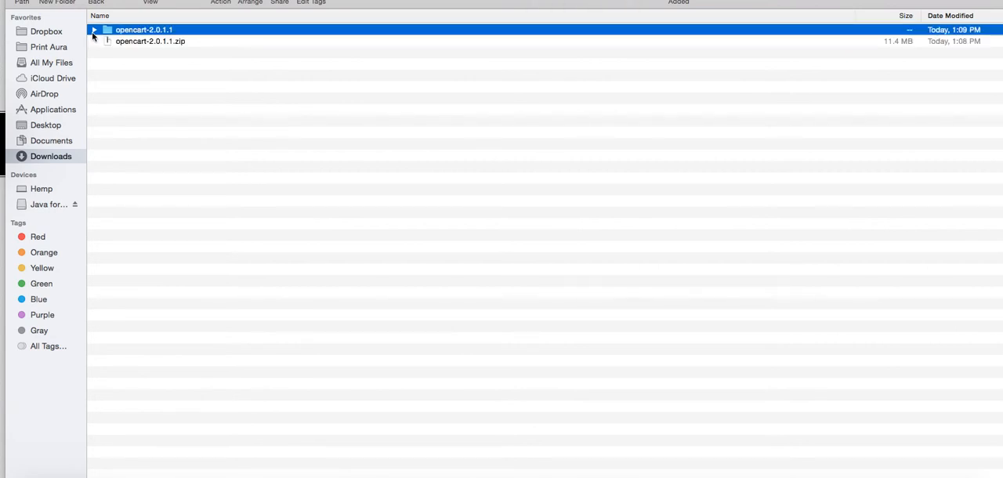
click(94, 30)
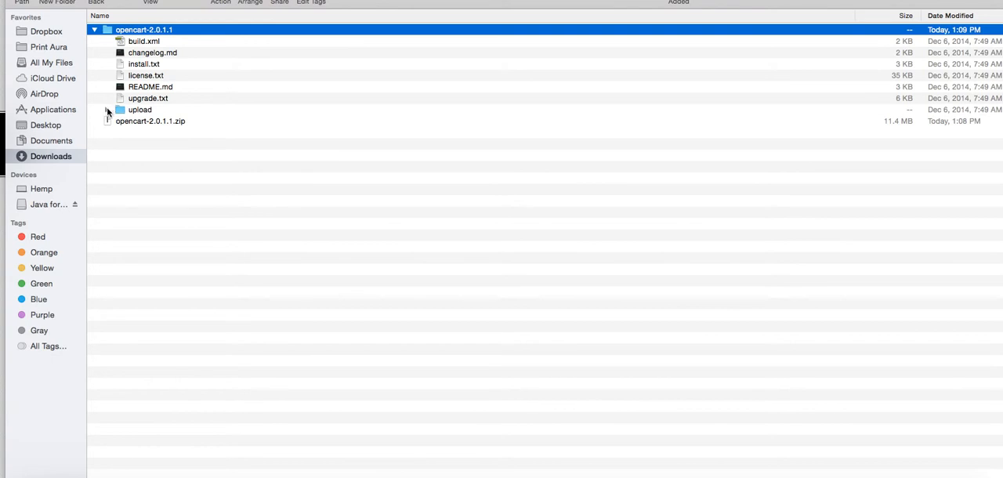
click(108, 110)
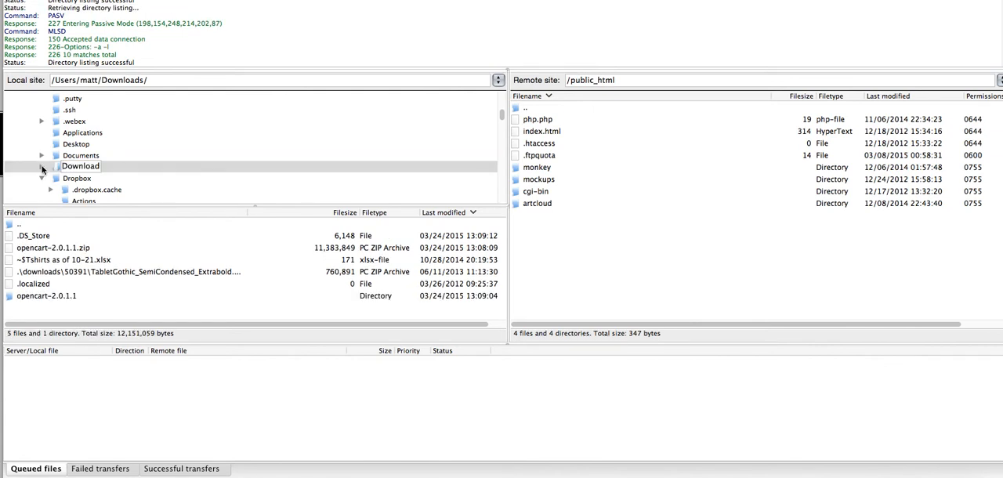
Step: Browse the FileZilla local pane into Downloads, opencart-2.0.1.1, then the upload folder
click(80, 166)
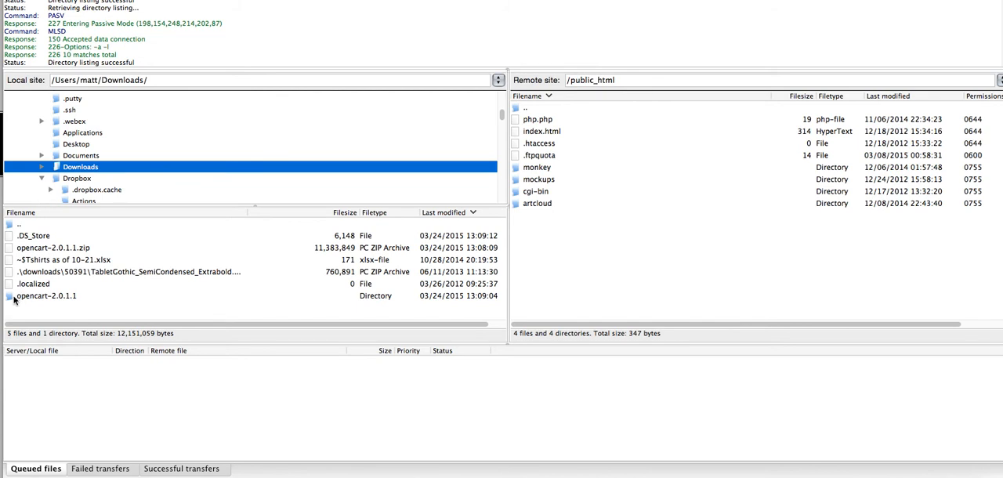
double_click(47, 295)
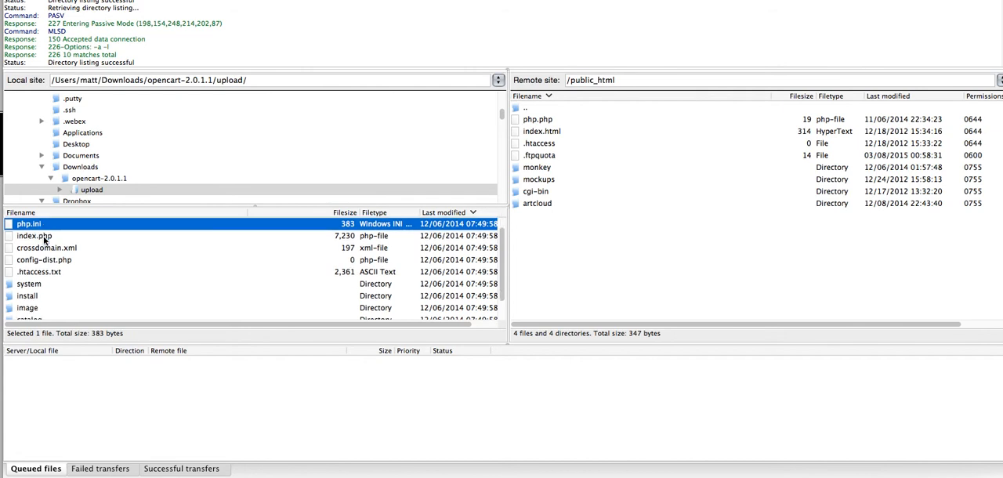
click(27, 307)
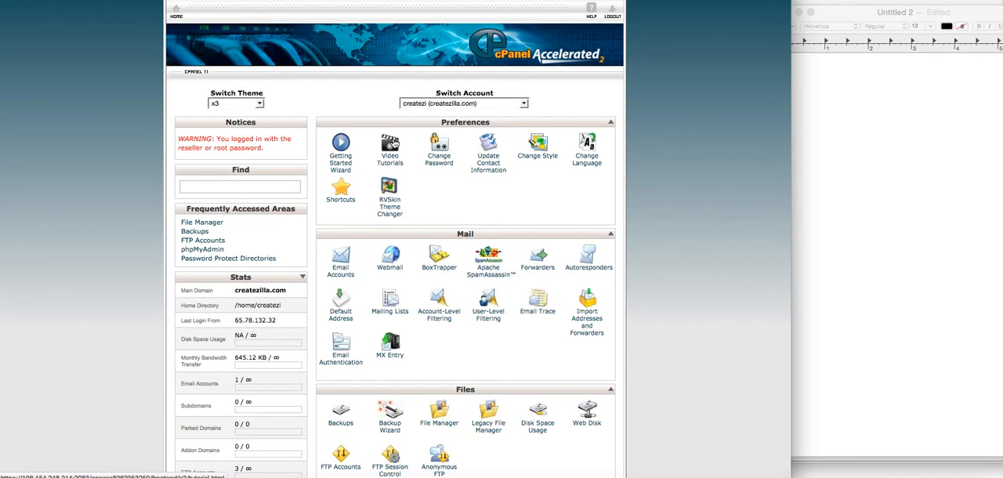
click(240, 186)
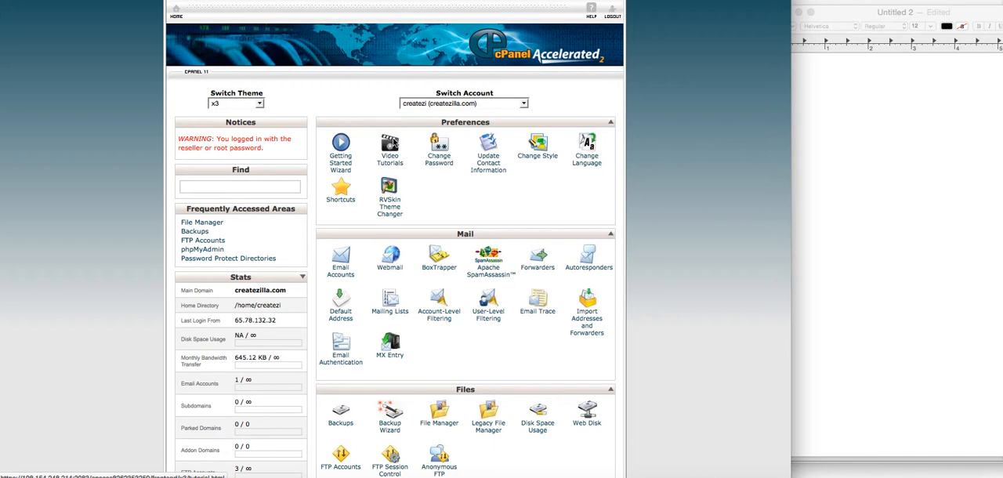
scroll(down, 3)
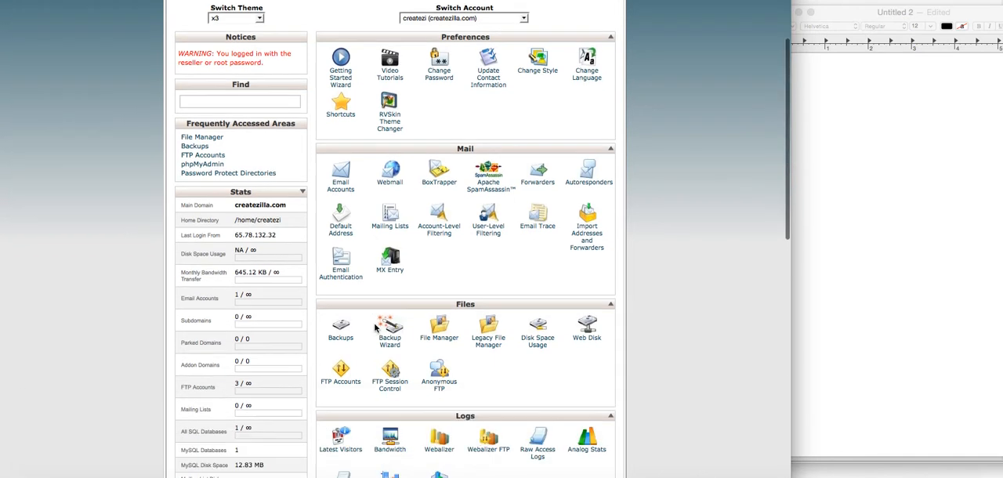
scroll(down, 3)
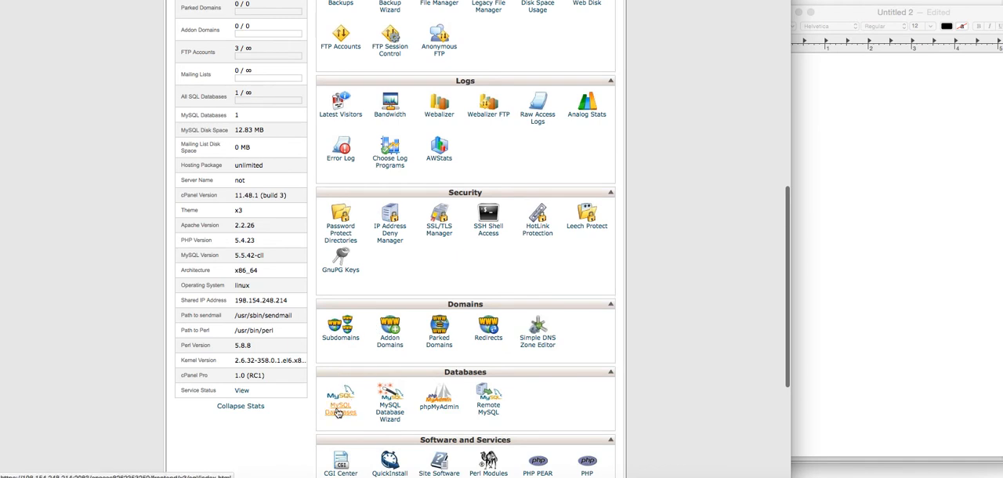
Step: Create the createzi_opencart database from MySQL Databases and return to the list
click(340, 399)
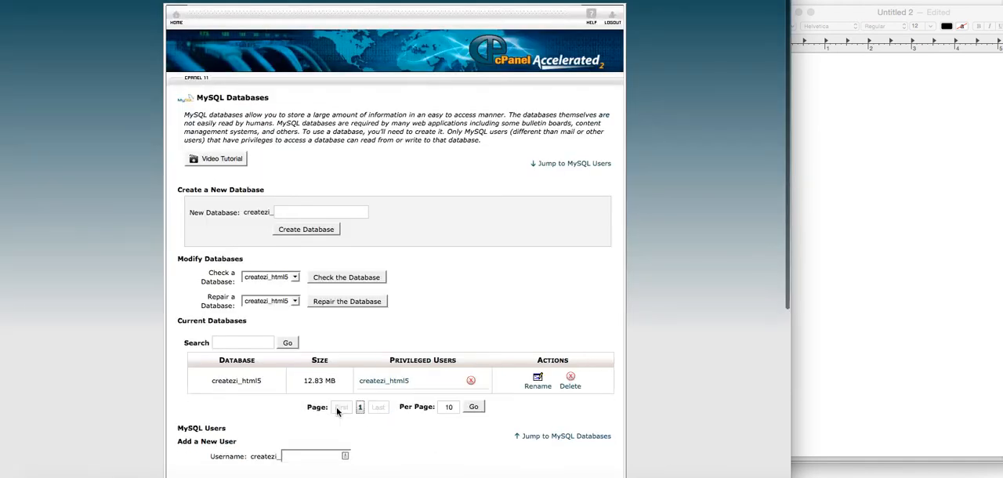
mouse_move(512, 219)
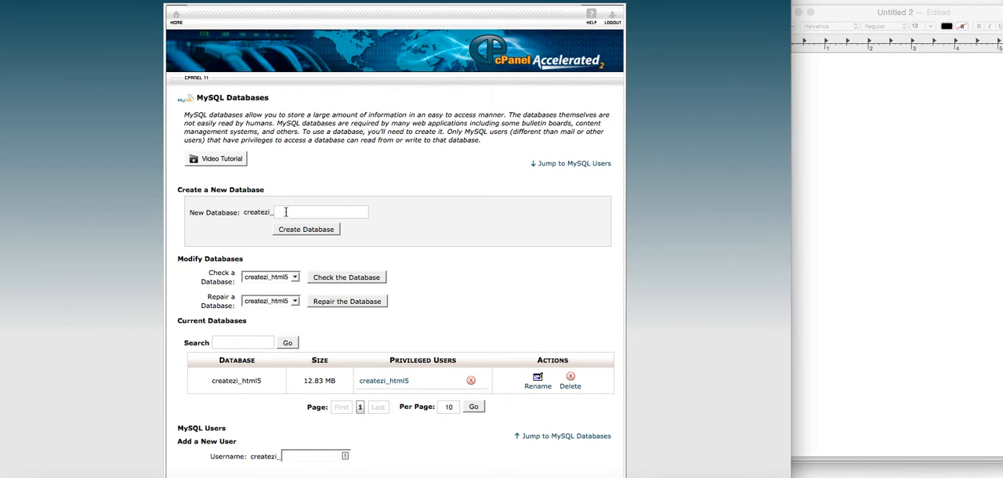
text(opencart)
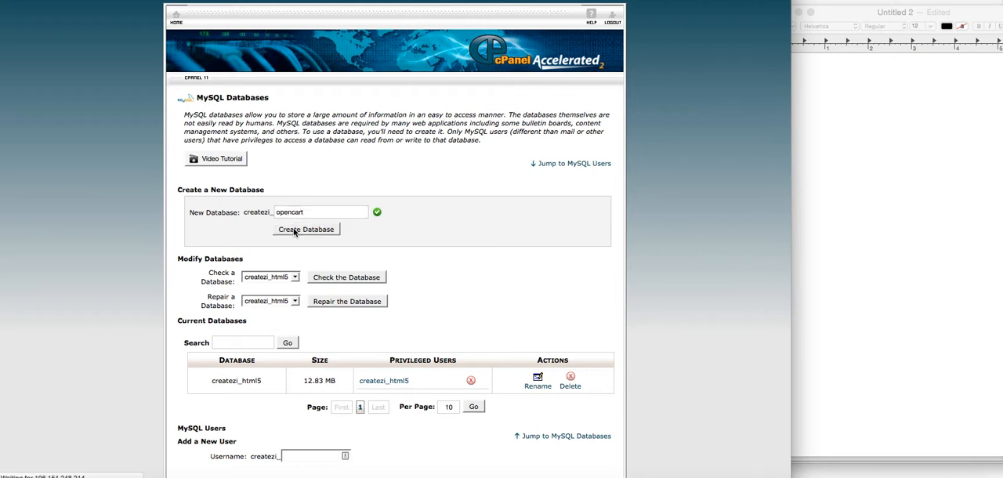
click(305, 229)
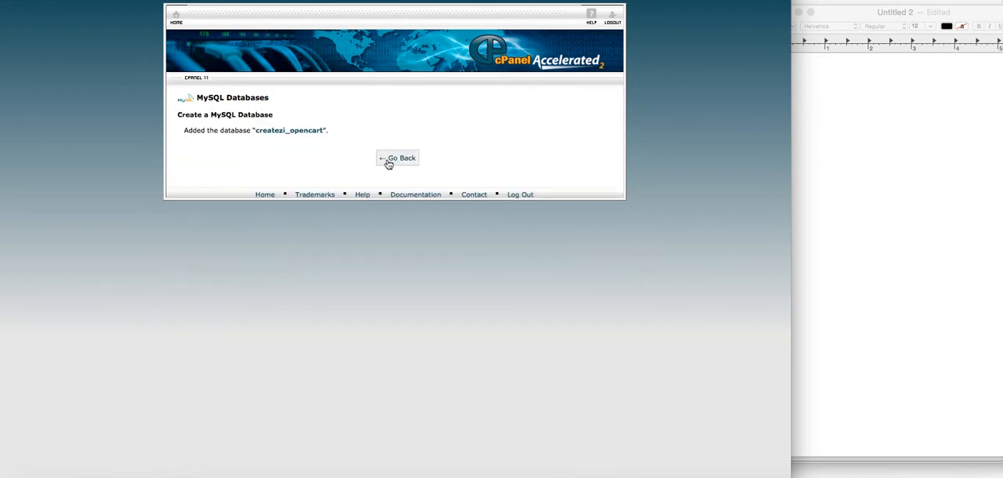
click(397, 157)
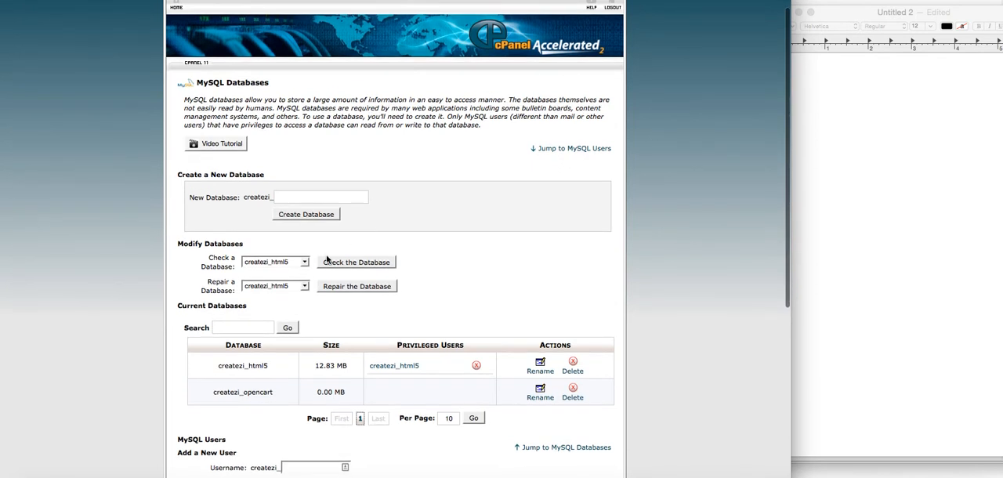
Step: Add MySQL user createzi_opencar using a Password Generator password, then go back
scroll(down, 3)
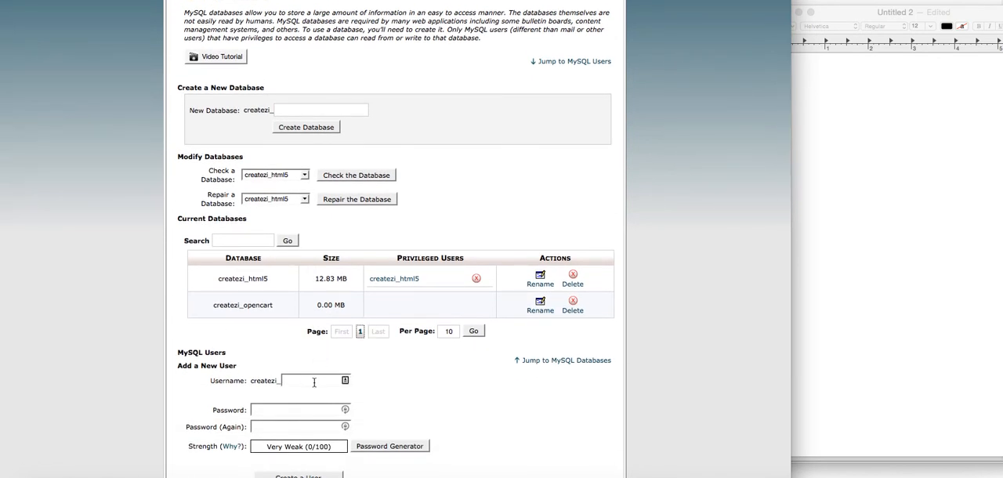
text(opencar)
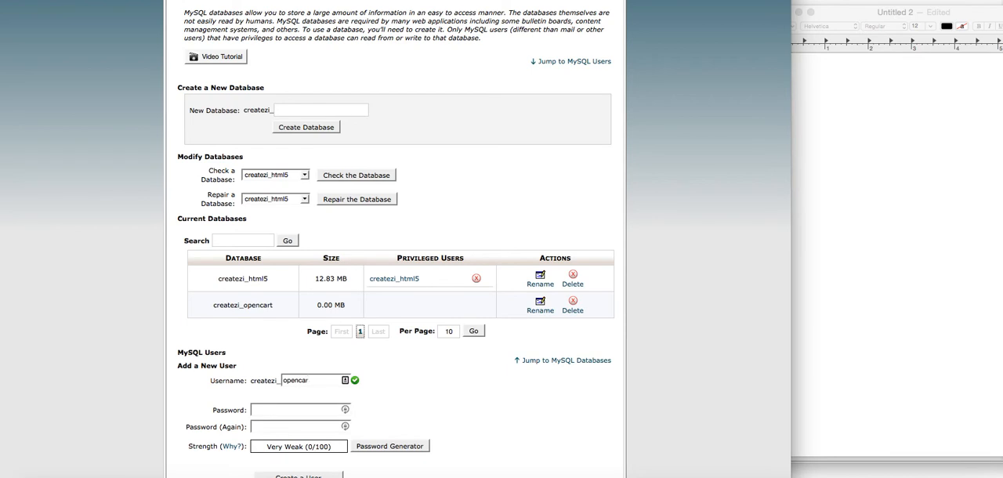
click(301, 409)
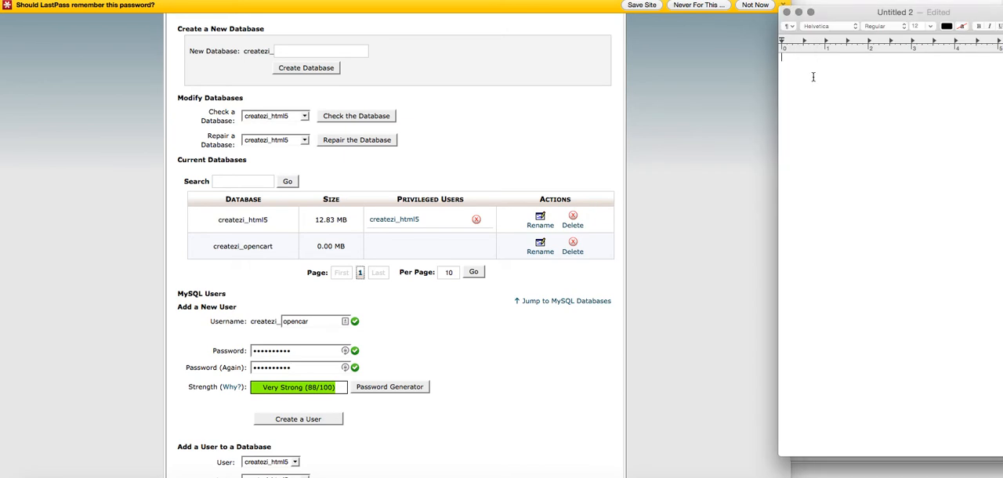
text(cre)
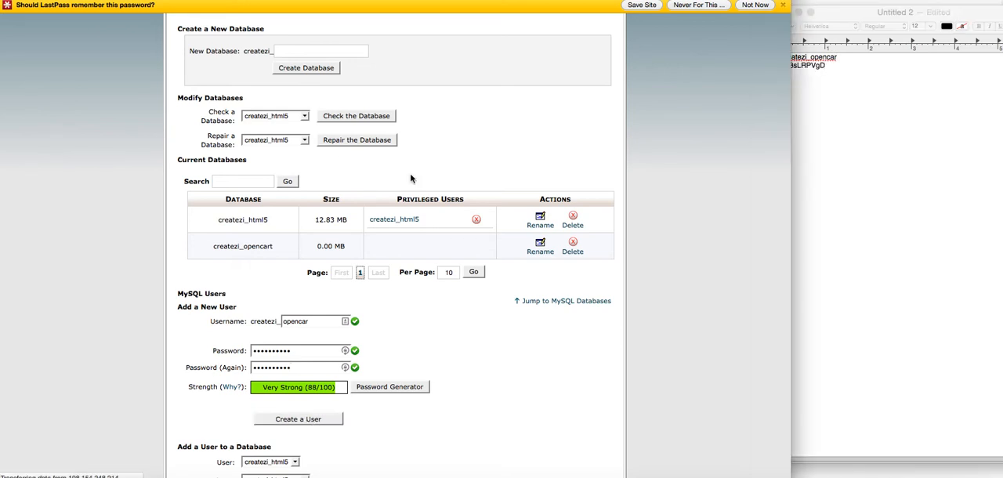
click(297, 418)
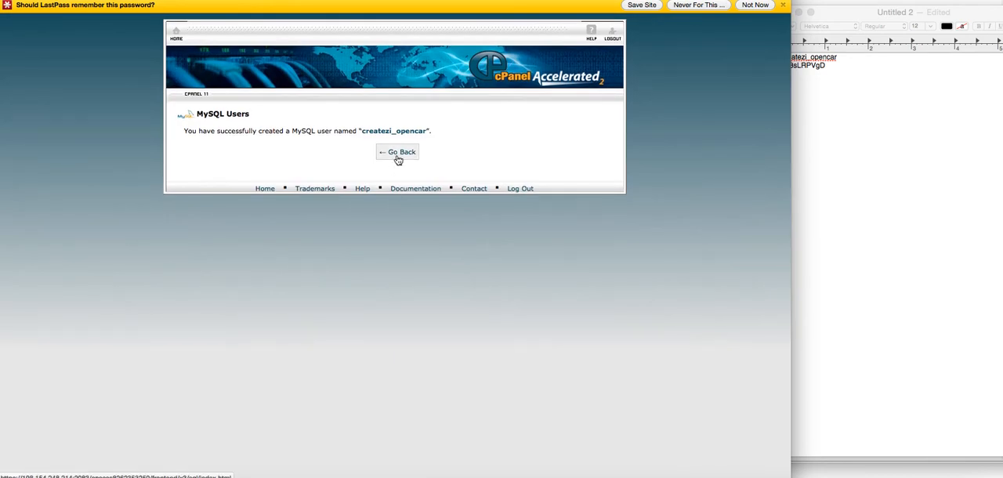
click(398, 151)
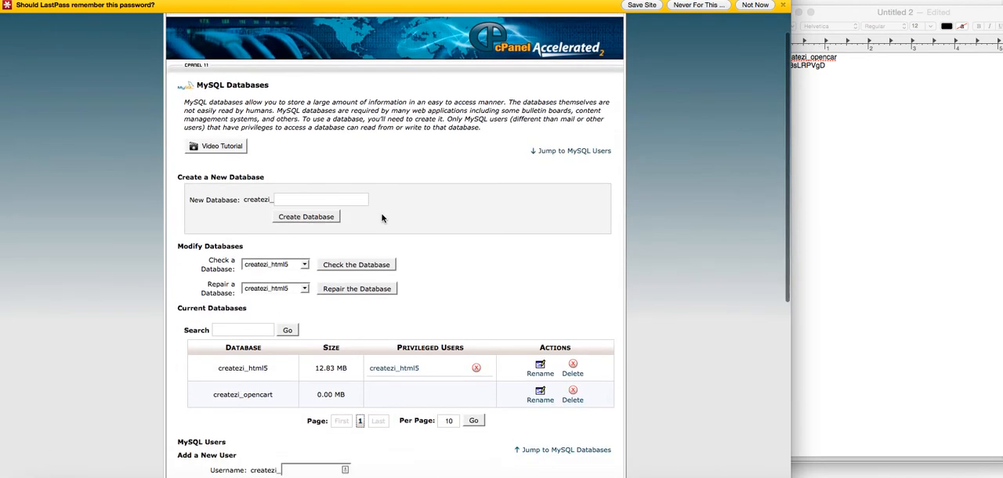
Step: Select user createzi_opencar and database createzi_opencart under Add a User to a Database
scroll(down, 3)
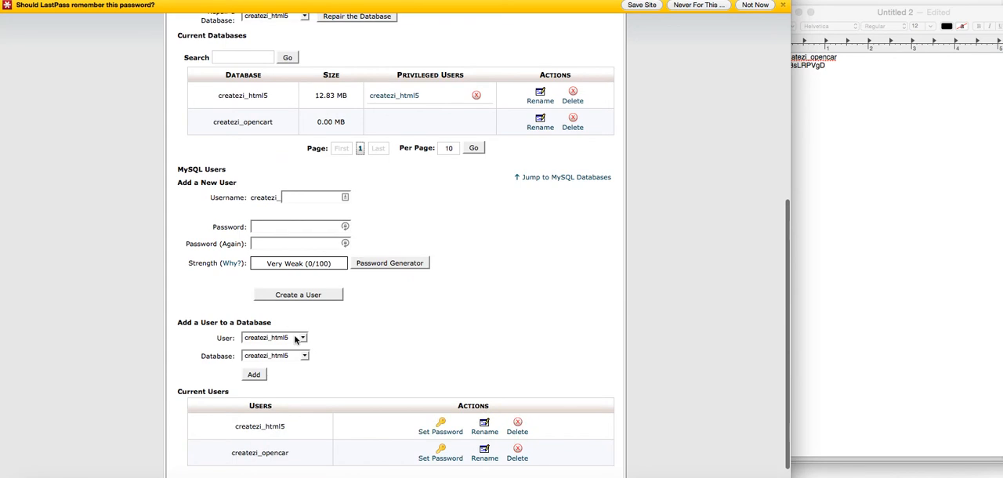
click(303, 338)
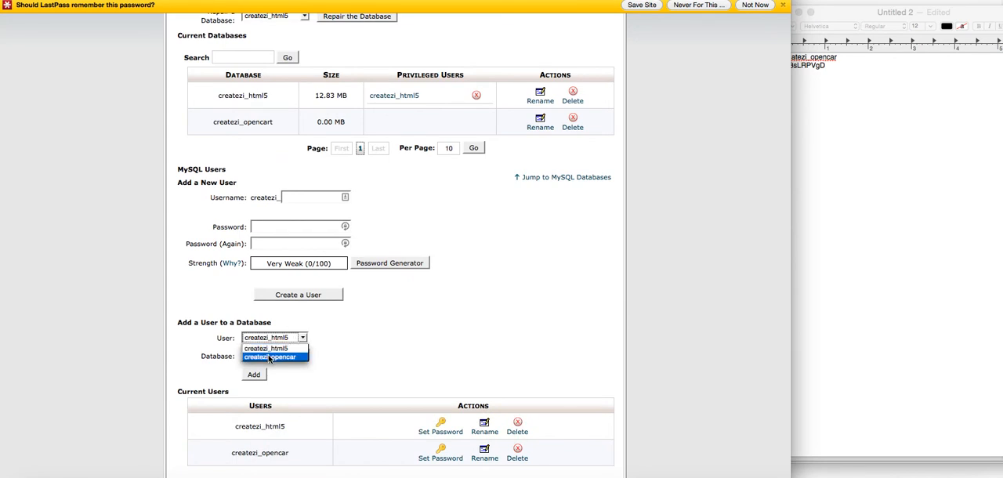
click(272, 356)
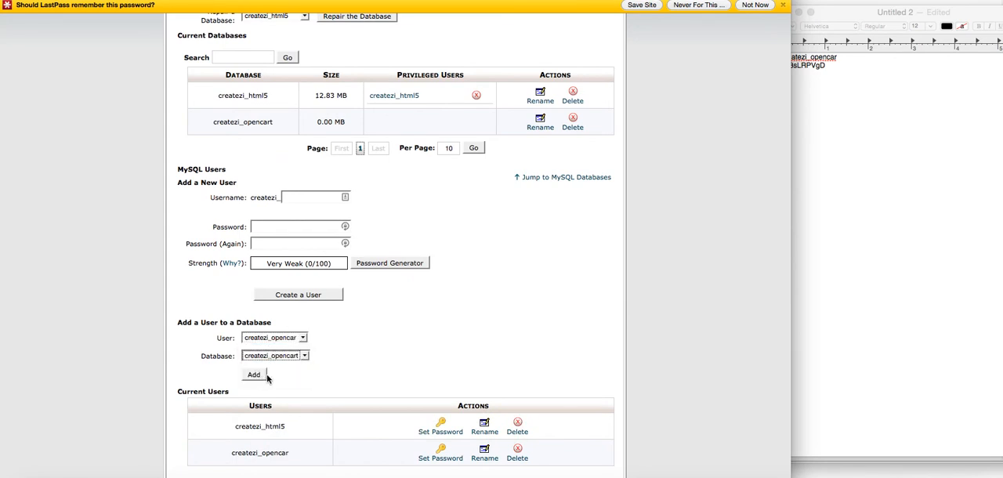
scroll(down, 3)
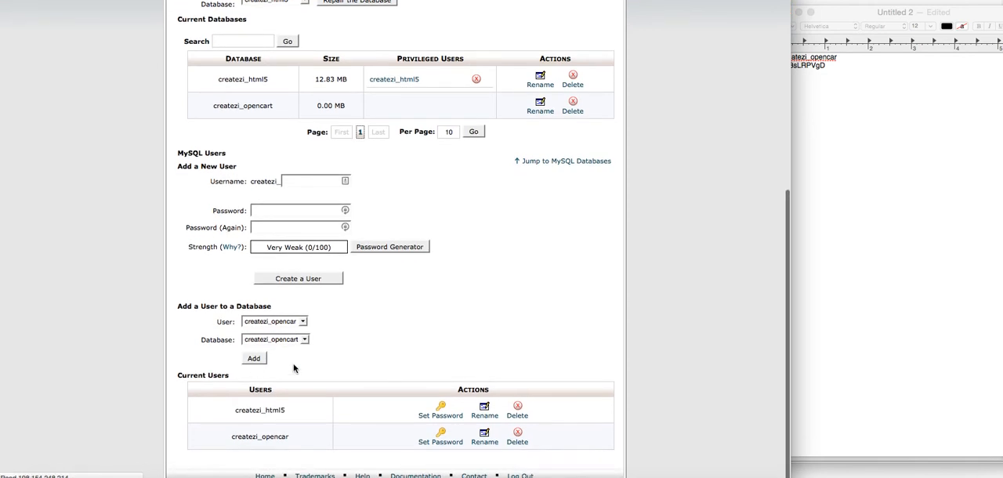
click(253, 358)
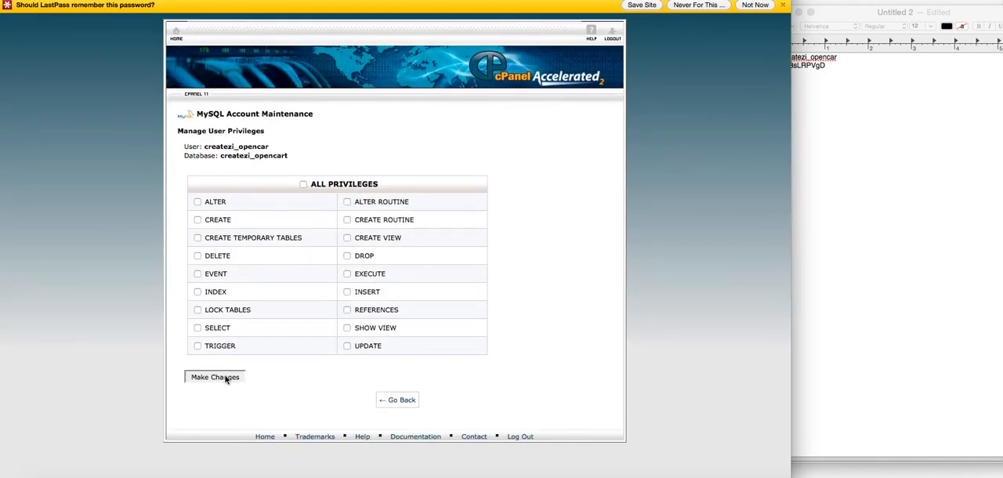
Step: Tick ALL PRIVILEGES for createzi_opencar on createzi_opencart, save, and go back
click(303, 183)
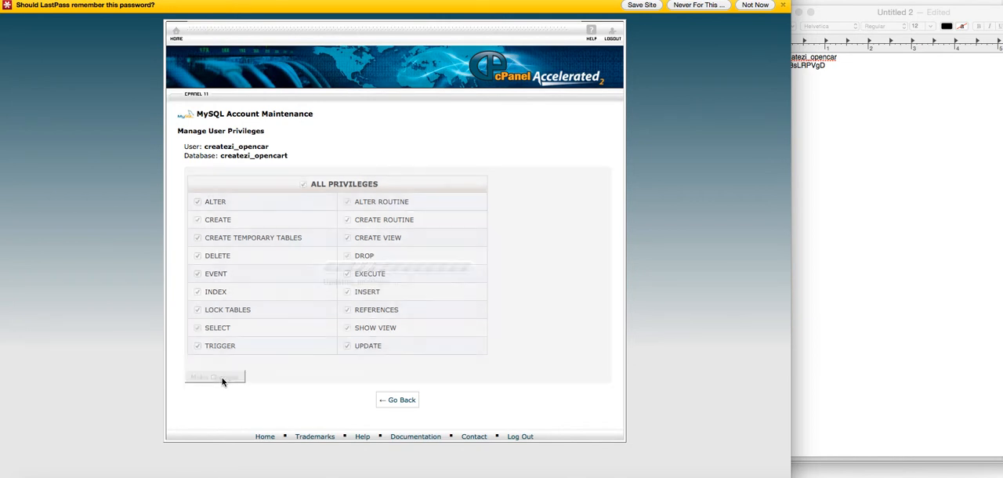
click(215, 376)
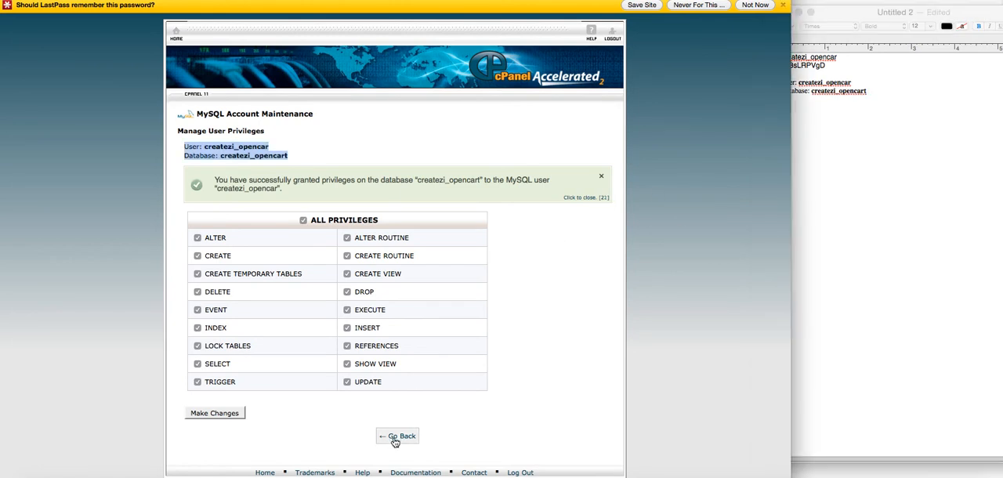
click(397, 437)
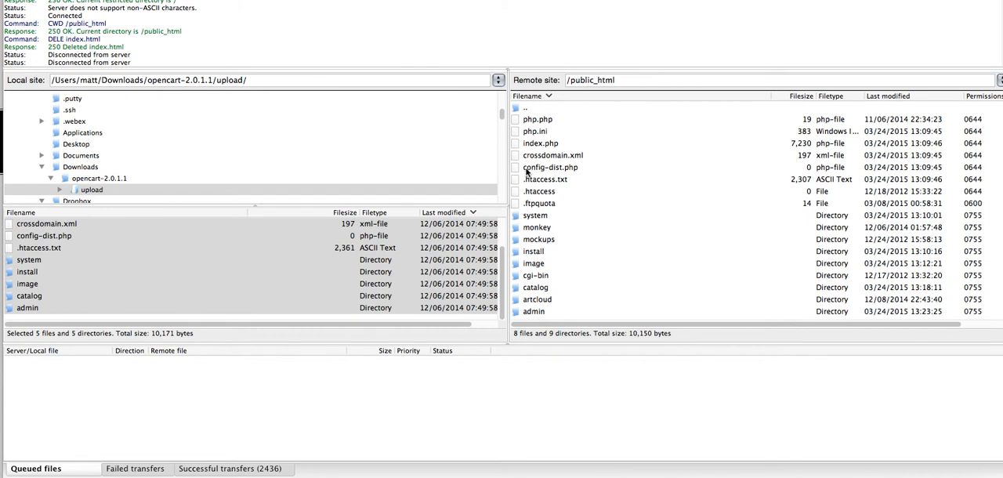
Step: Rename config-dist.php in remote public_html to config.php
right_click(549, 167)
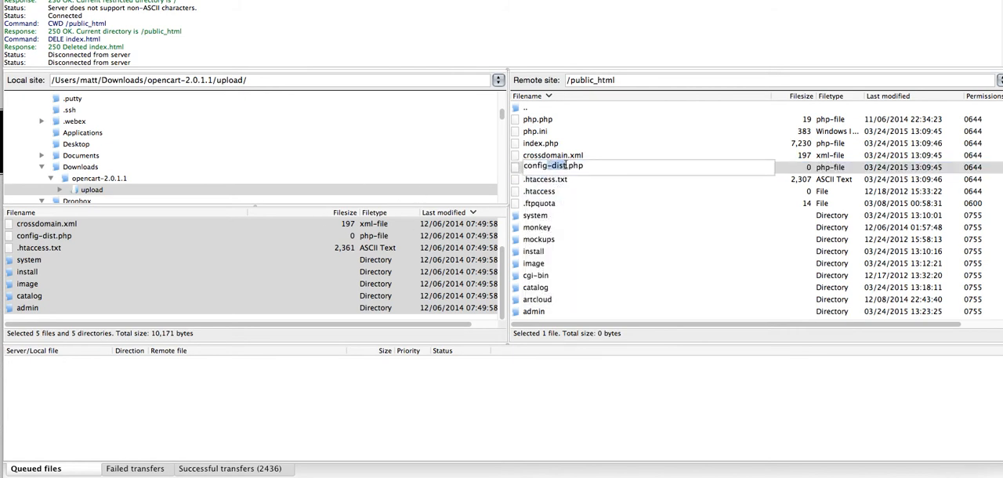
key(Return)
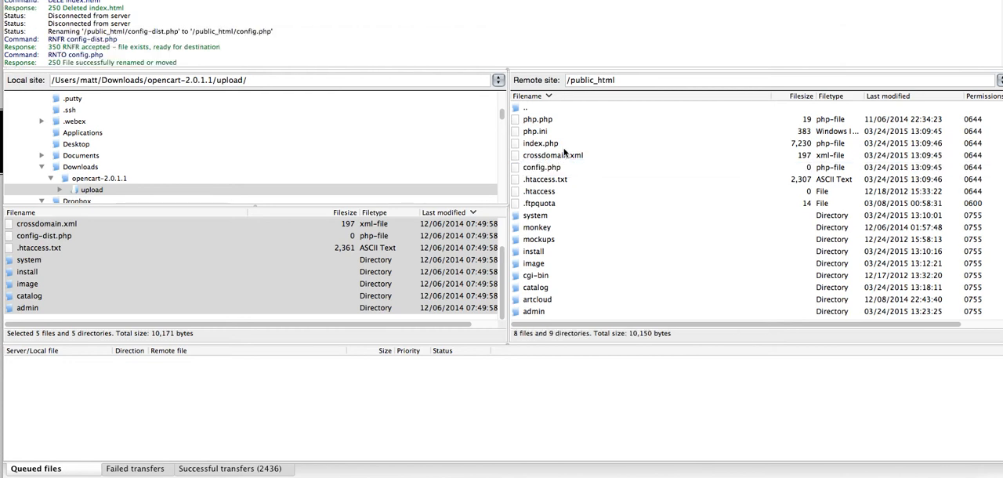
mouse_move(505, 319)
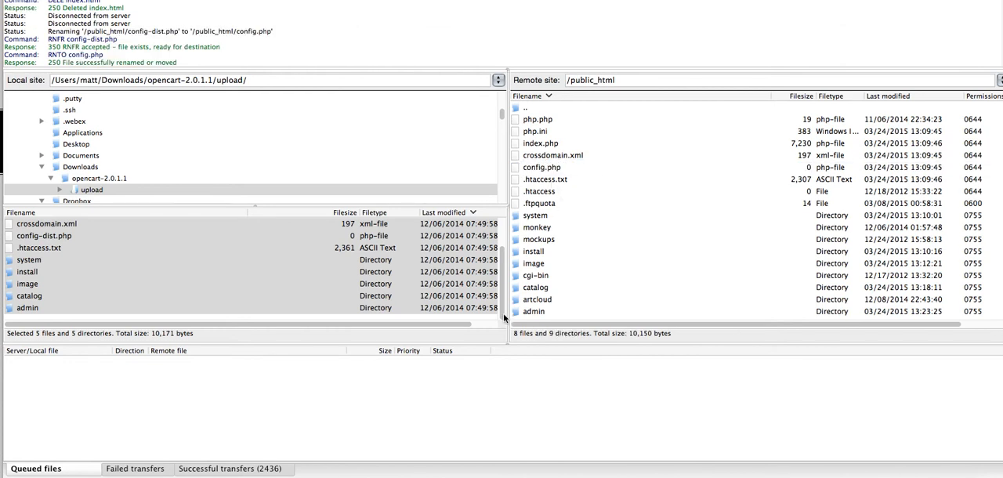
Step: Open the remote admin folder and rename its config-dist.php to config.php
double_click(533, 311)
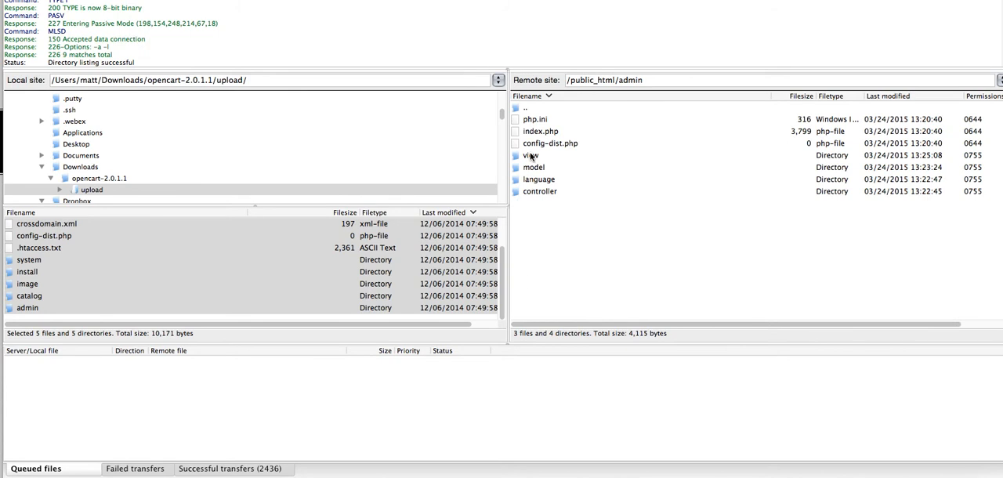
right_click(549, 143)
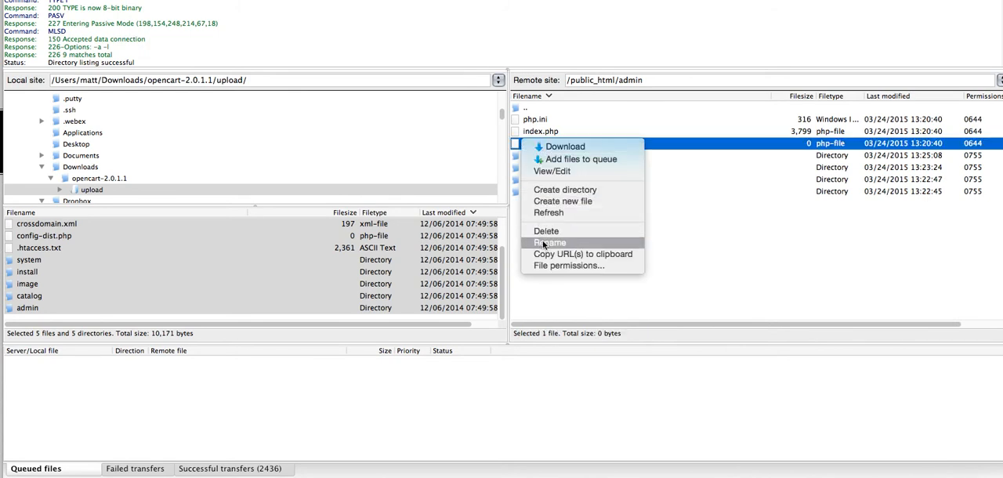
click(549, 242)
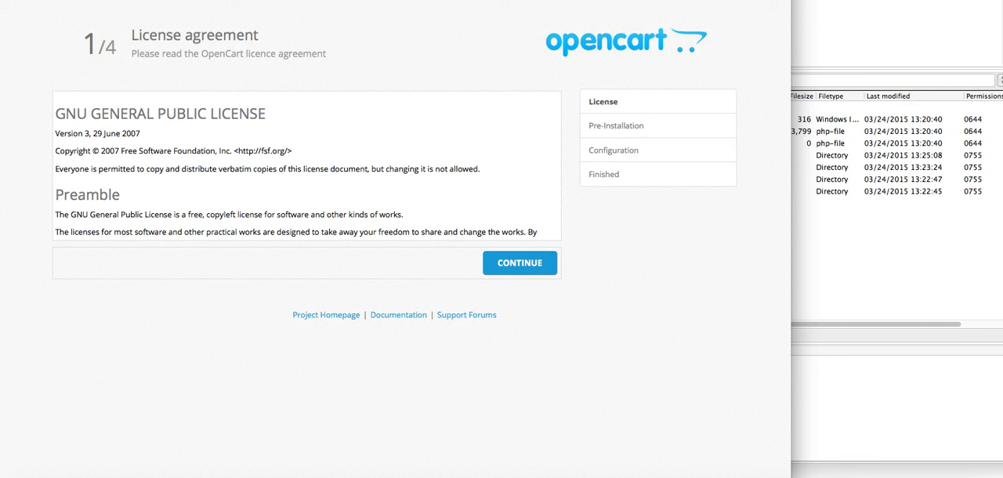
mouse_move(525, 245)
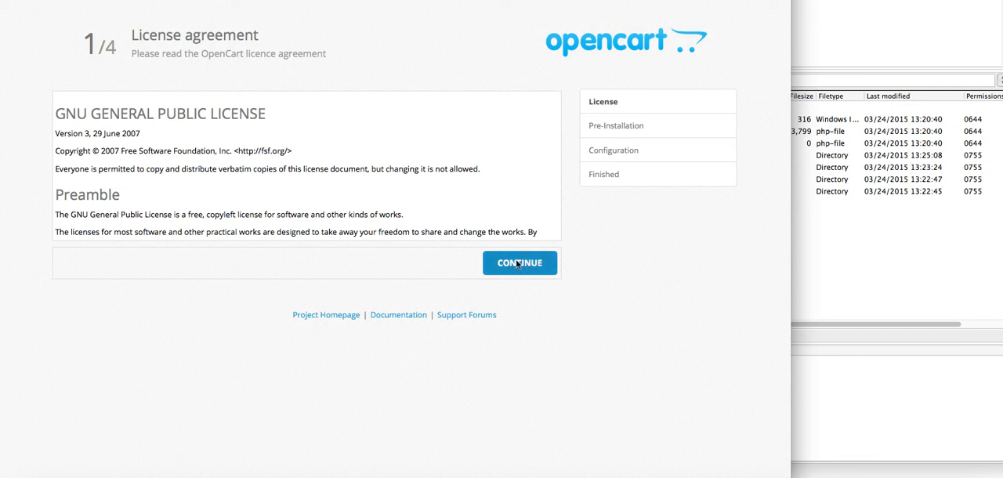
Step: Accept the license and continue past the pre-installation checks to database configuration
click(519, 262)
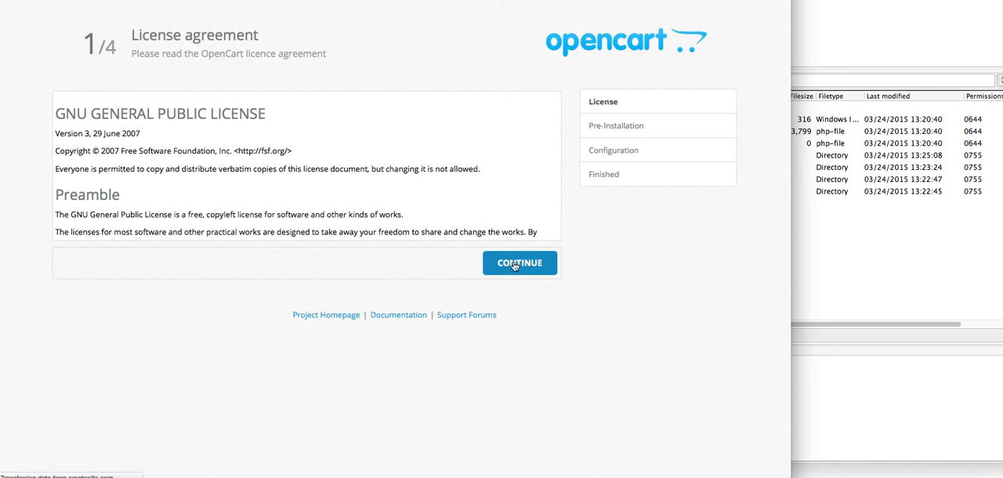
click(519, 262)
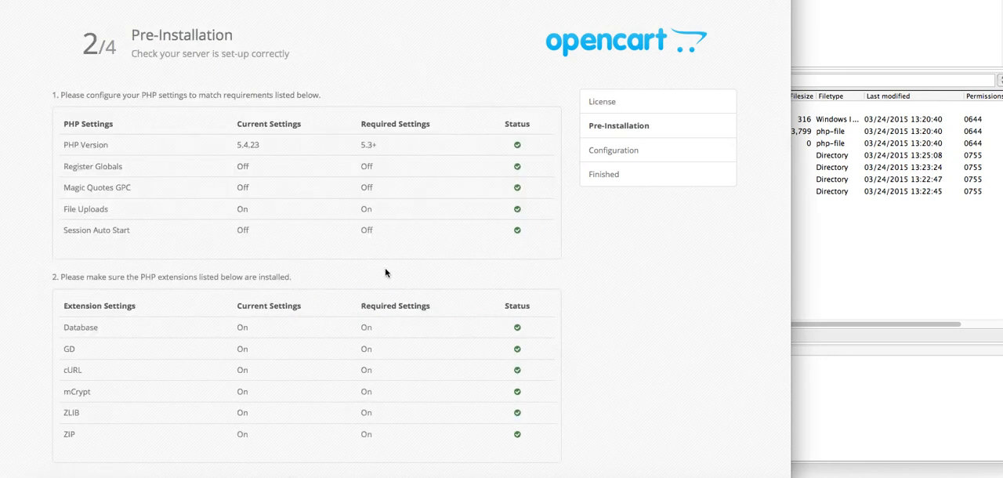
scroll(down, 3)
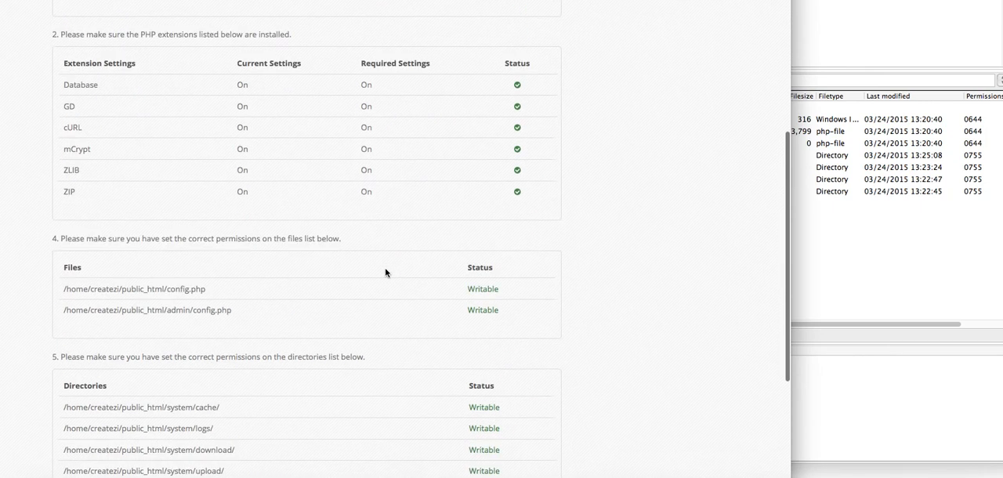
scroll(down, 3)
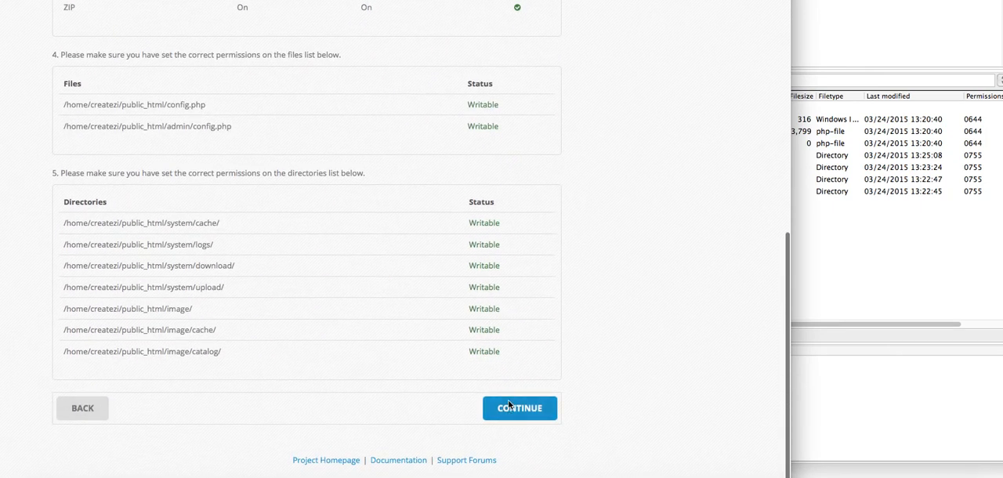
click(519, 407)
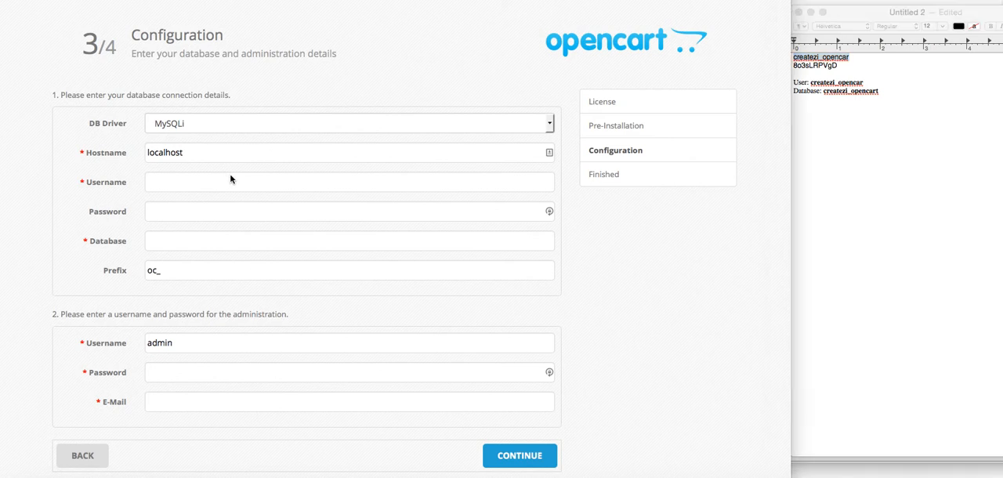
Step: Enter database user 'createzi_opencar', database name, admin password and e-mail 'info@crea…', then submit
text(createzi_opencar)
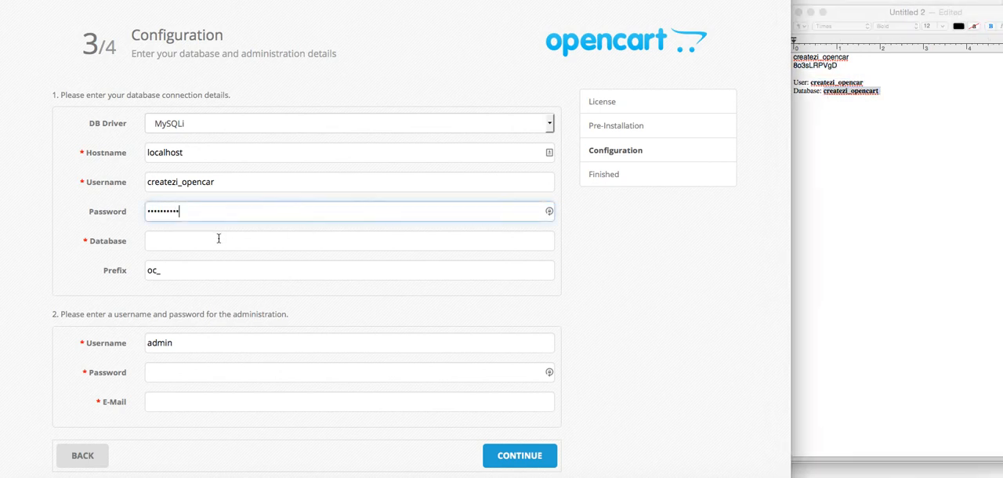
click(349, 371)
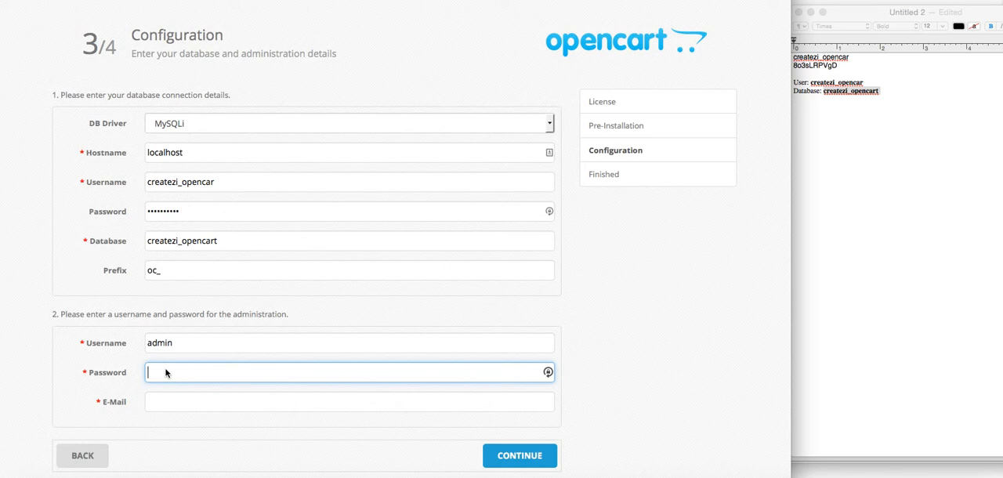
click(349, 371)
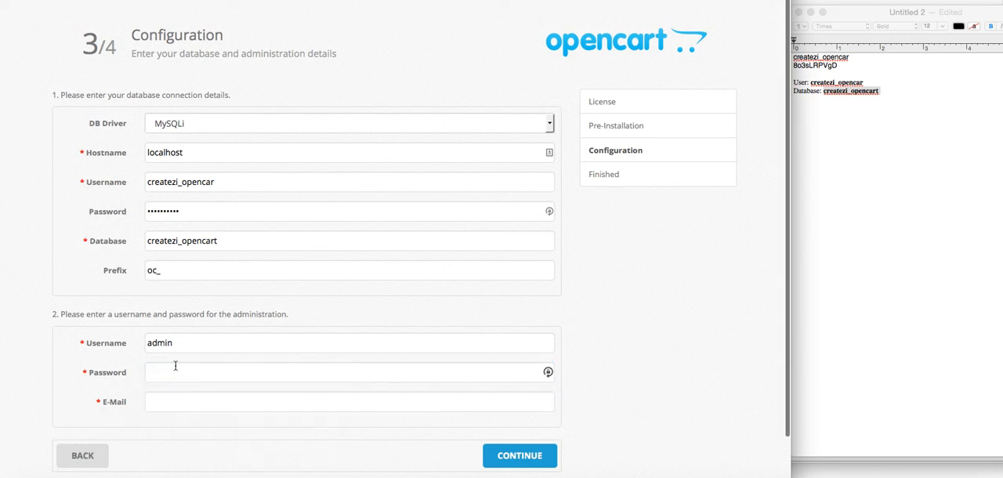
click(349, 401)
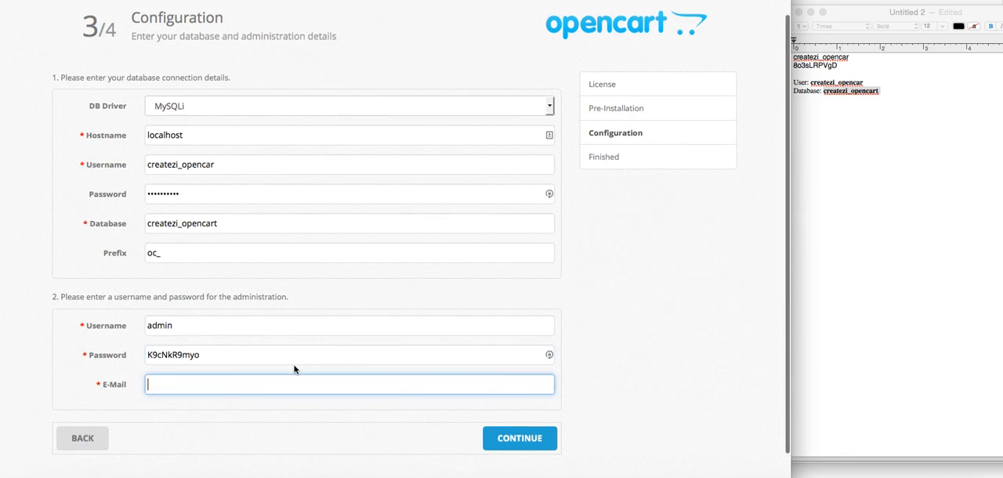
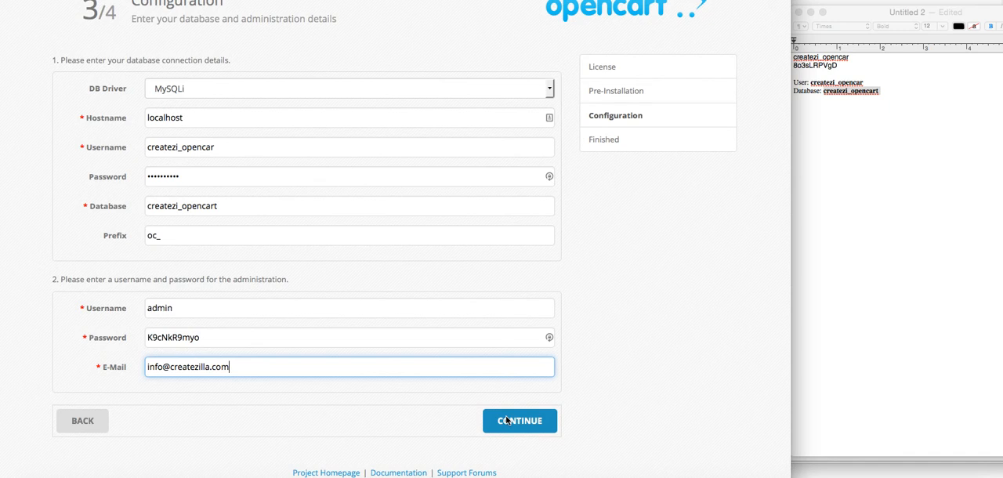
click(519, 421)
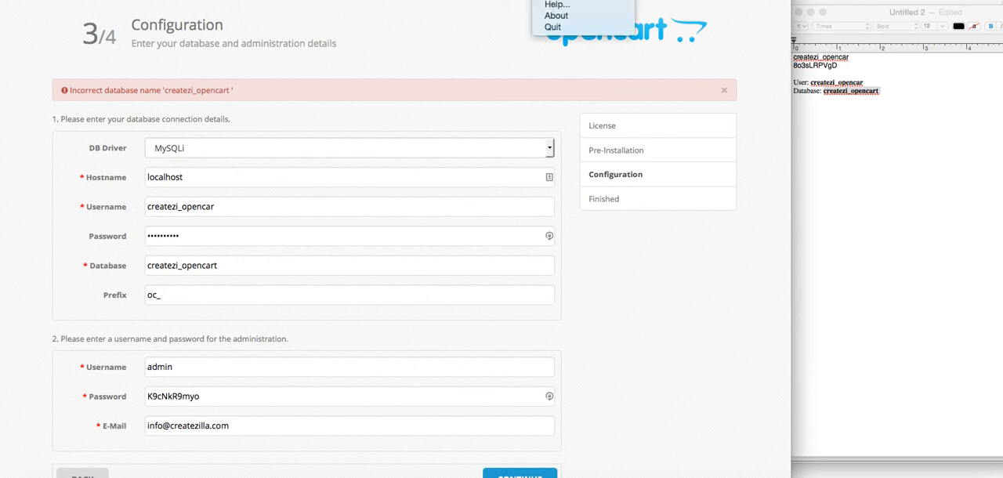
Step: Remove the trailing space from the Database name and resubmit the configuration
click(349, 264)
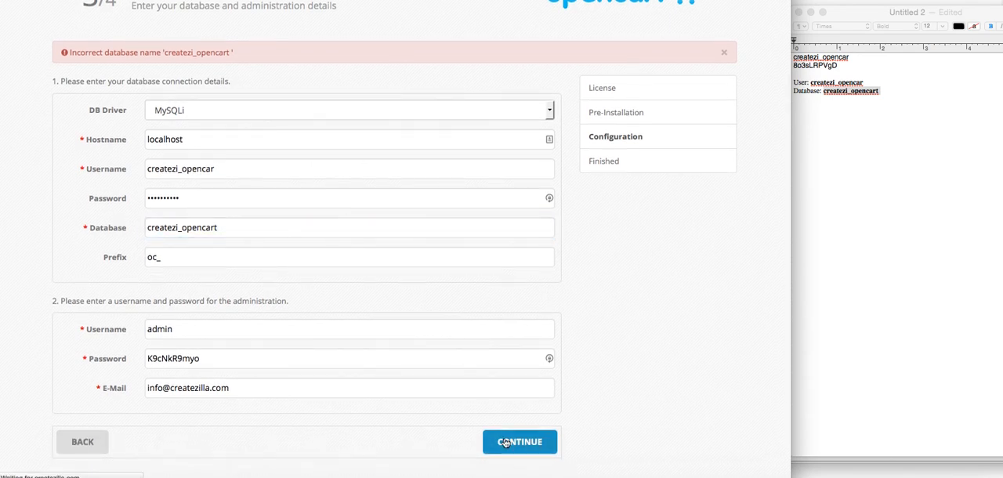
click(519, 441)
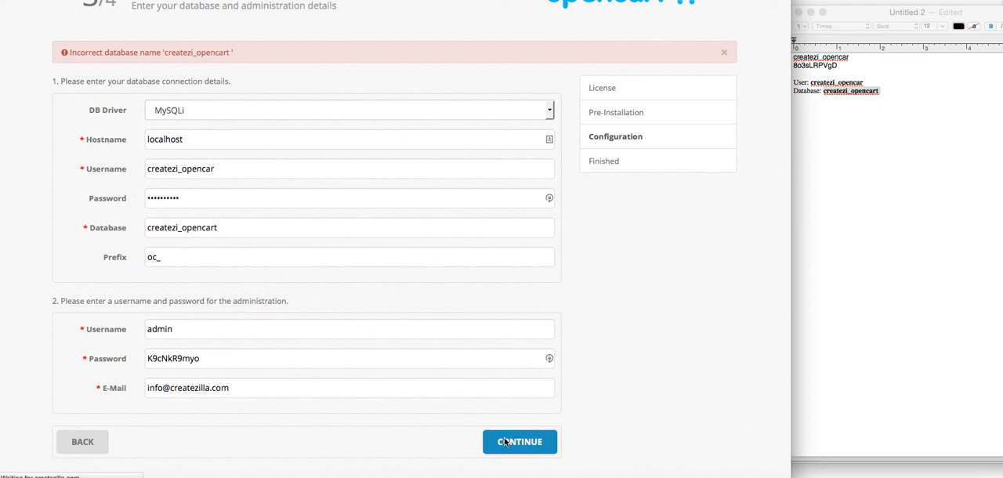
click(520, 441)
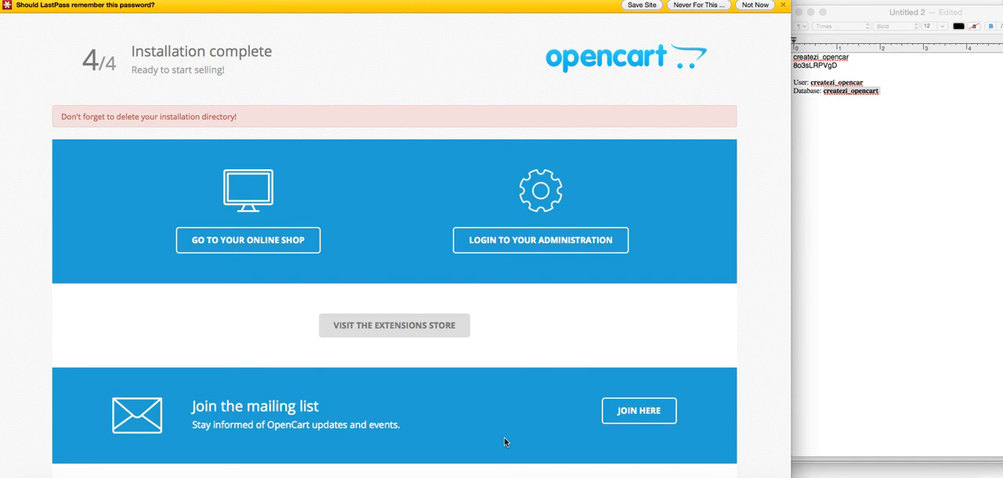
mouse_move(421, 397)
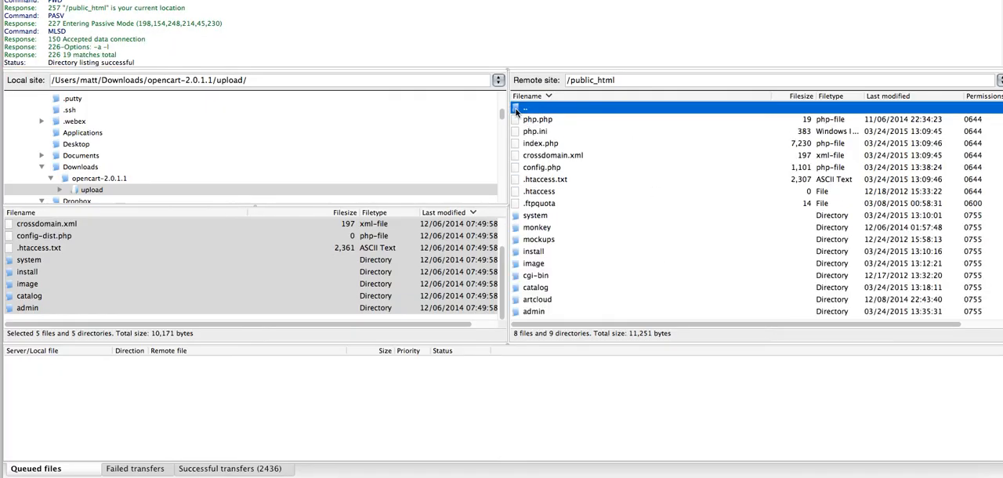
Step: Delete the server's install folder from public_html
click(533, 251)
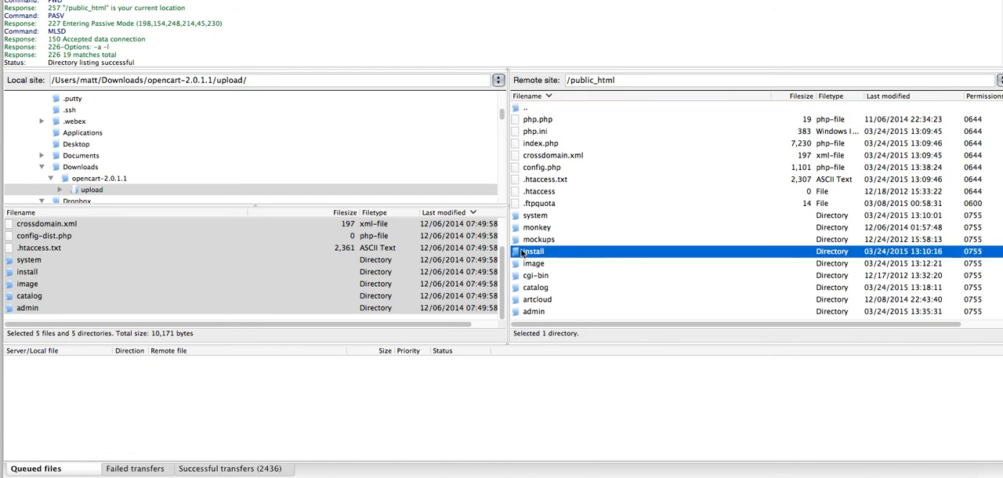
right_click(533, 251)
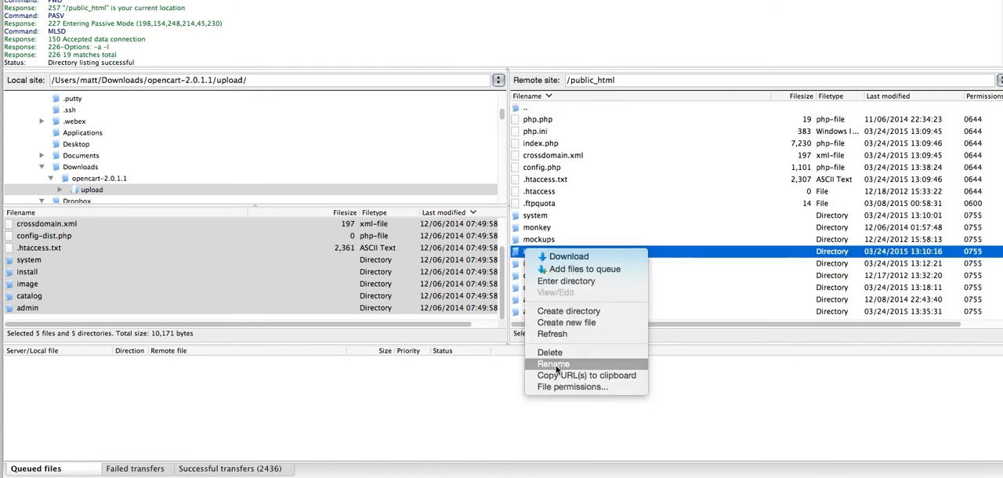
click(550, 352)
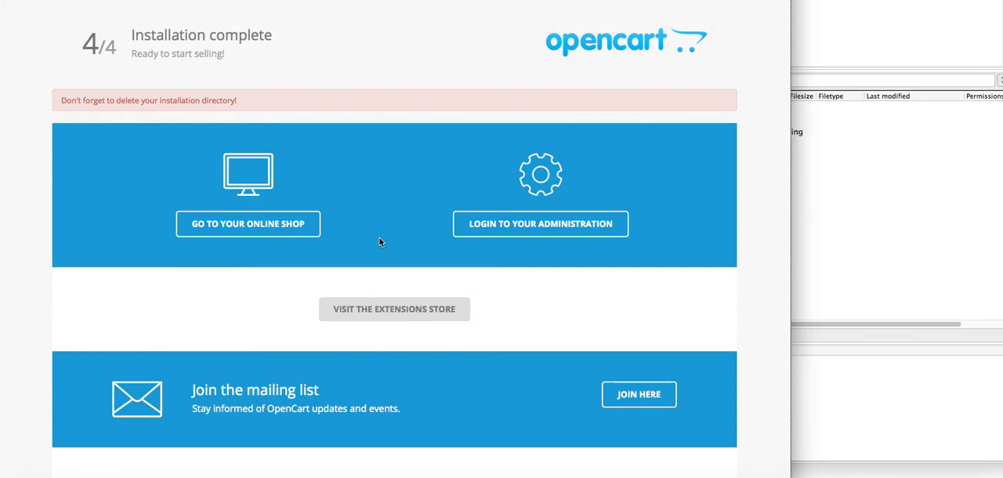
mouse_move(350, 282)
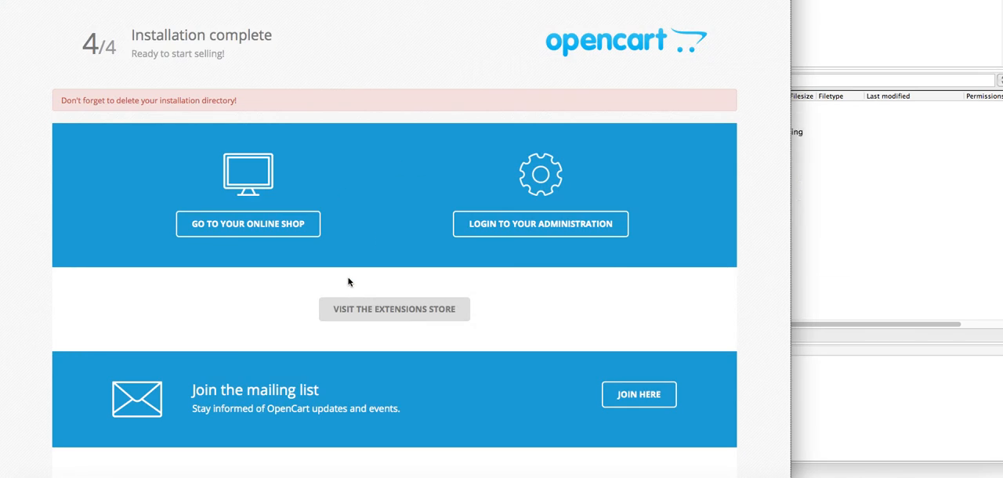